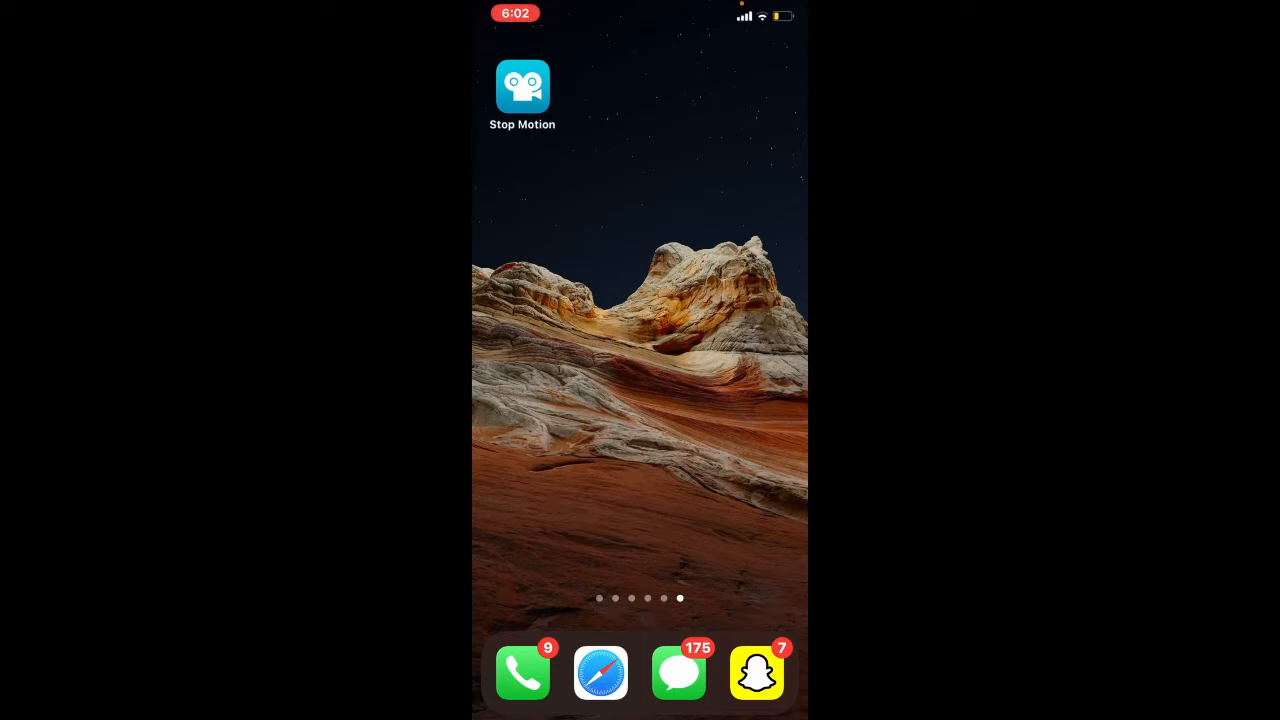
Launch Stop Motion Studio and open a new movie on the camera capture screen
click(522, 86)
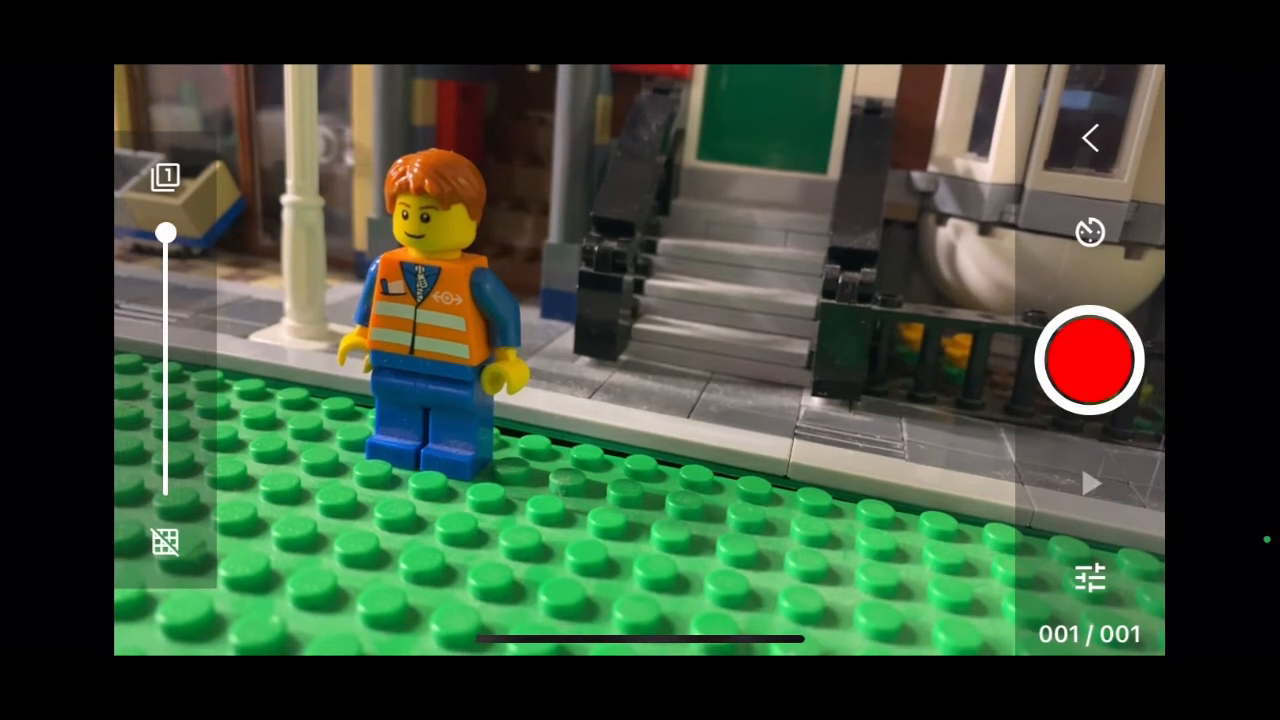
Check the camera source, capture the first poses, and turn on onion-skin overlay
click(940, 413)
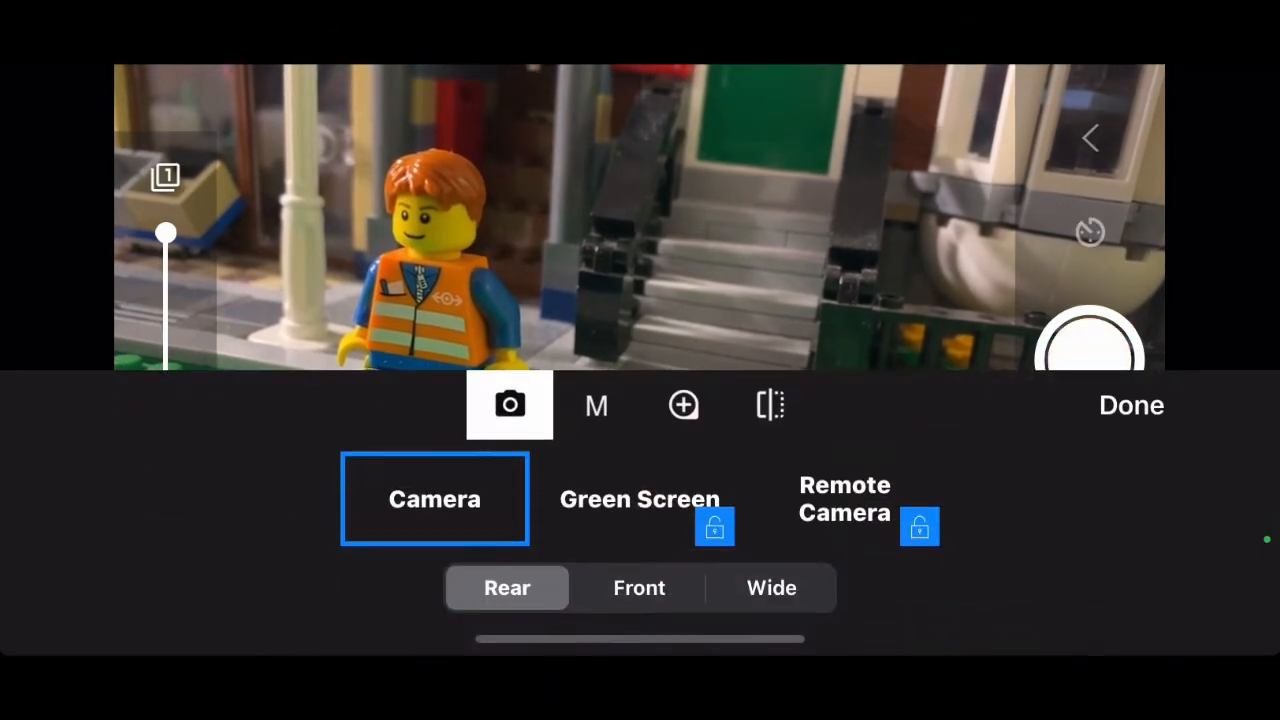
click(1131, 405)
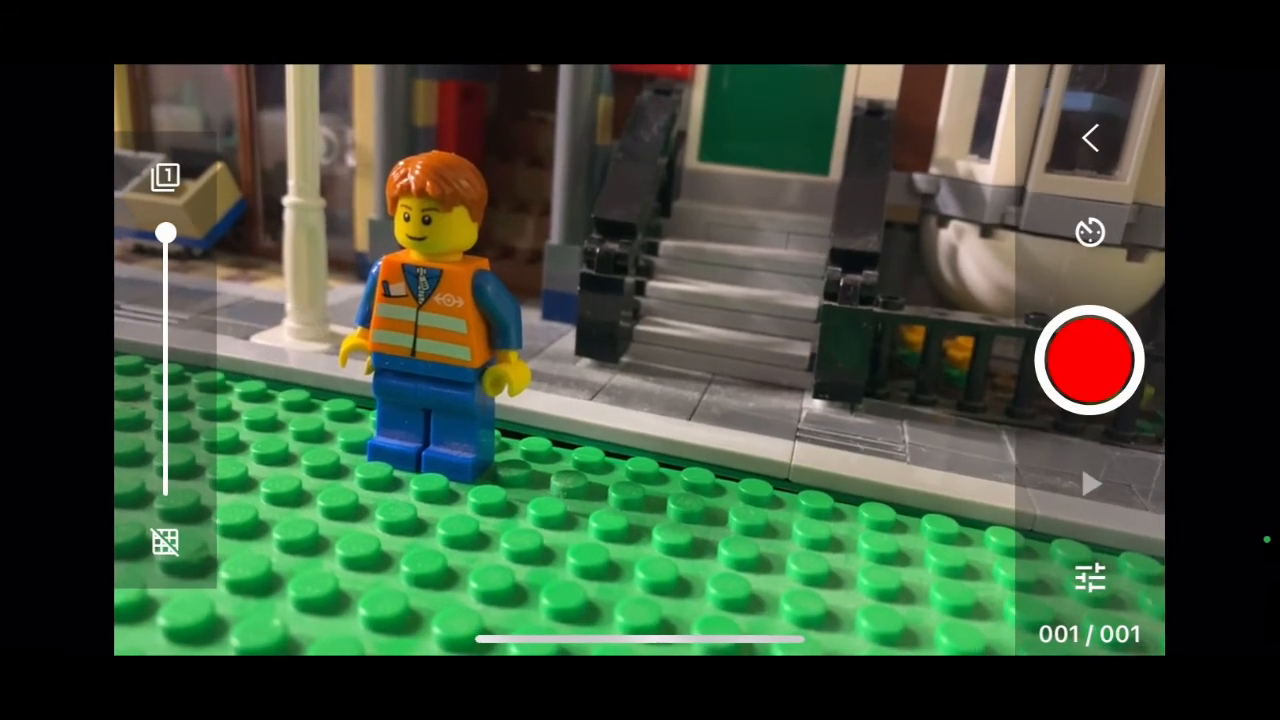
click(1090, 360)
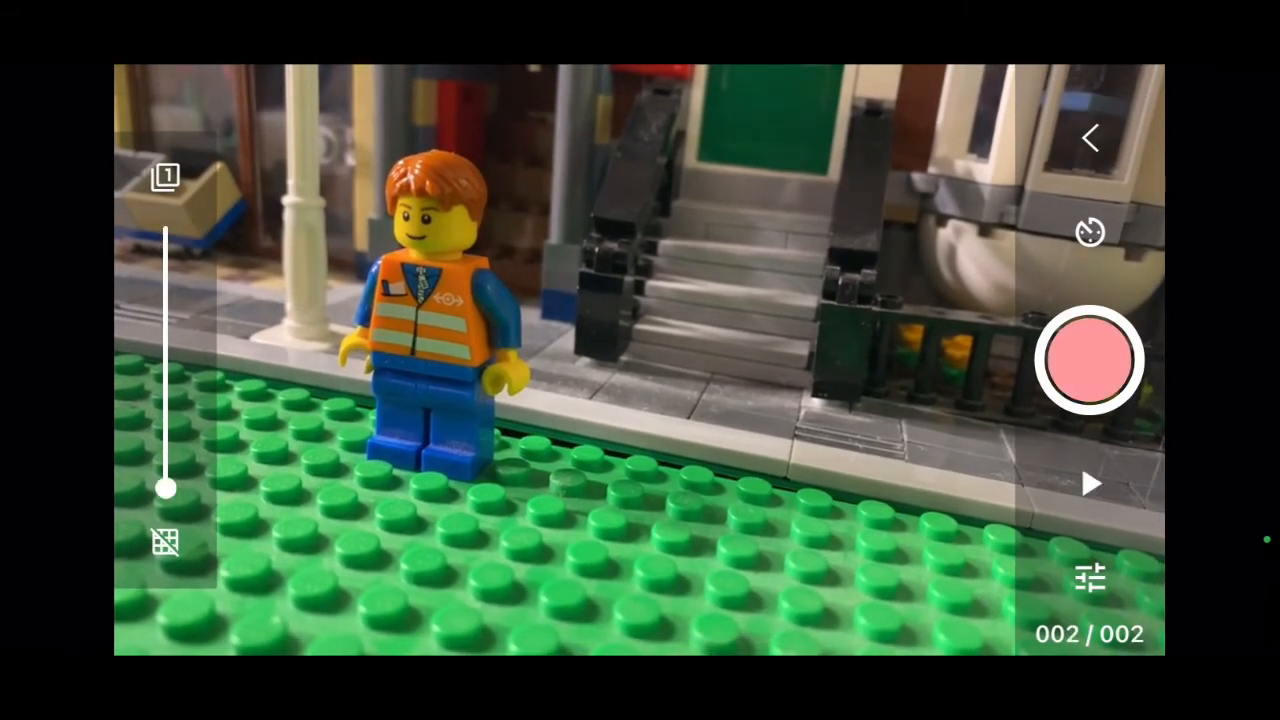
click(1089, 360)
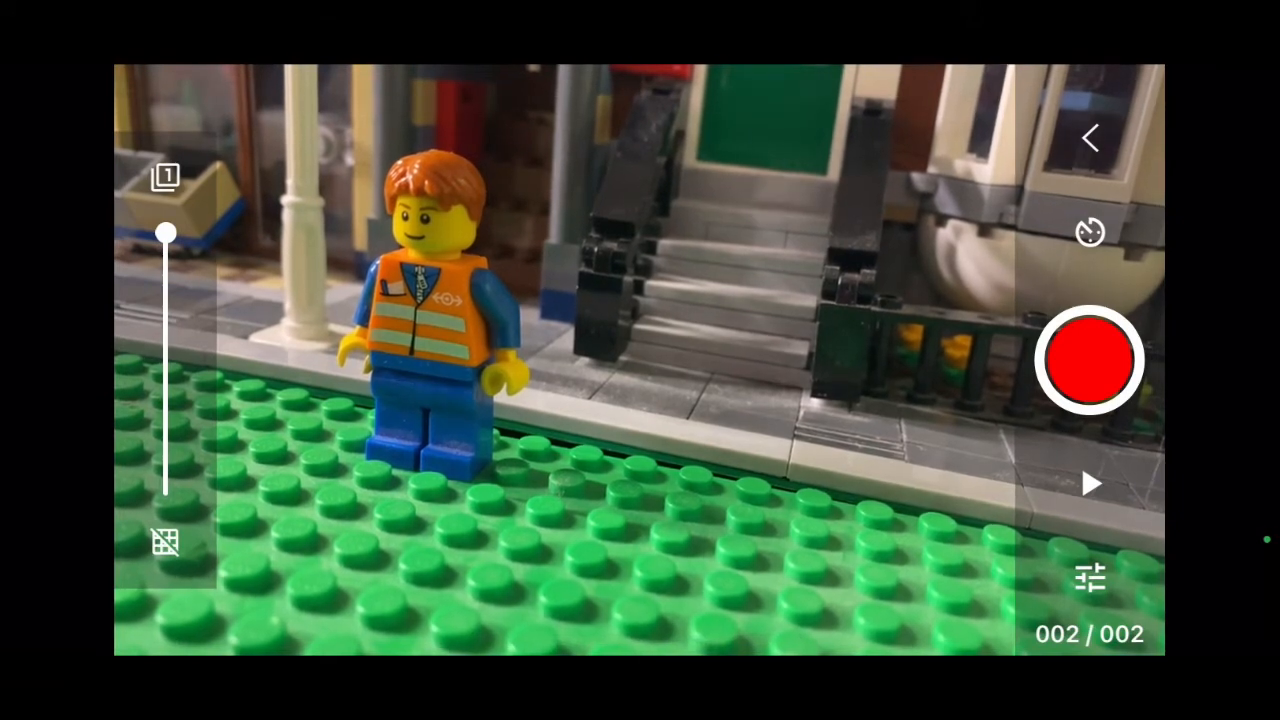
drag(165, 233, 165, 385)
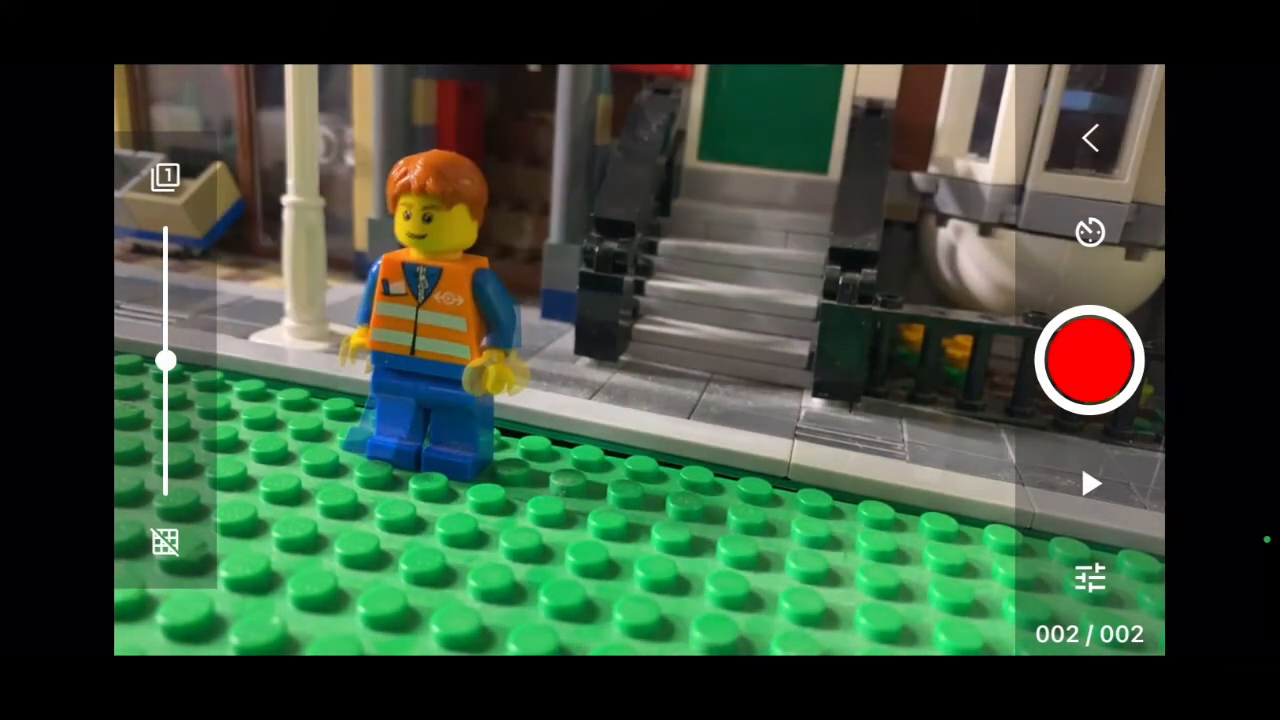
Capture the remaining walking poses to reach five frames, adjusting the onion-skin slider
click(1089, 360)
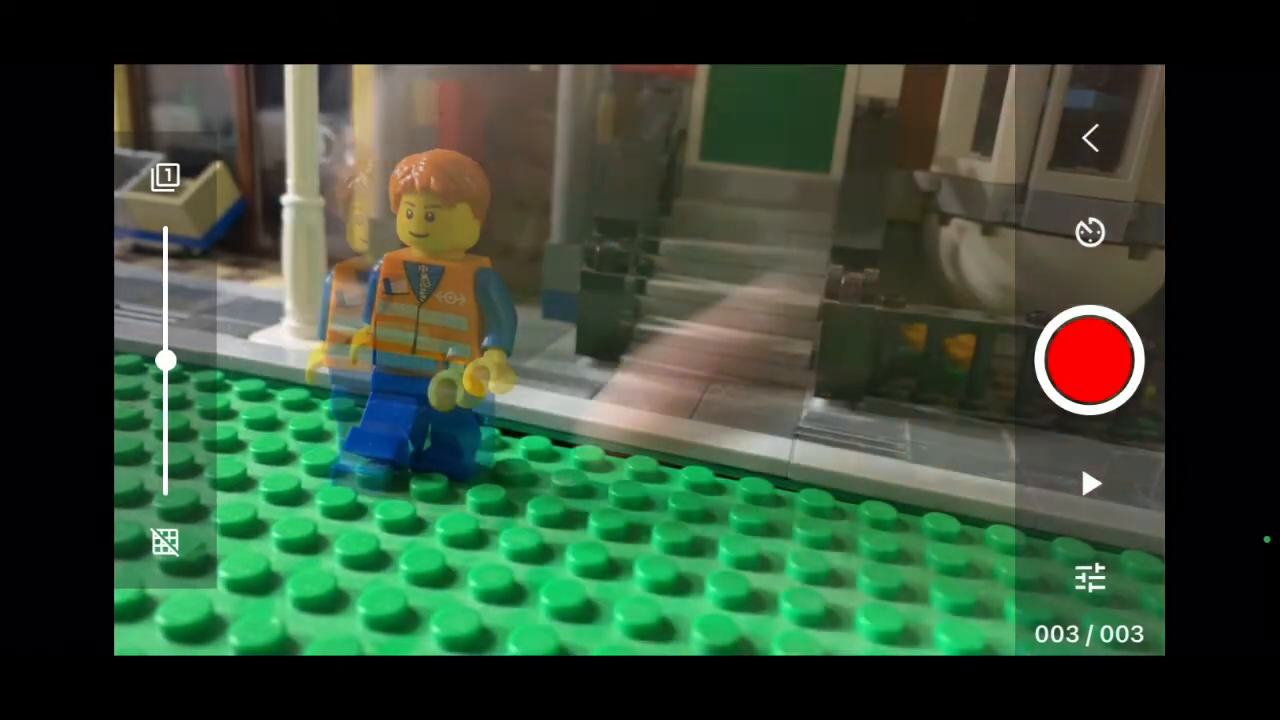
click(1089, 360)
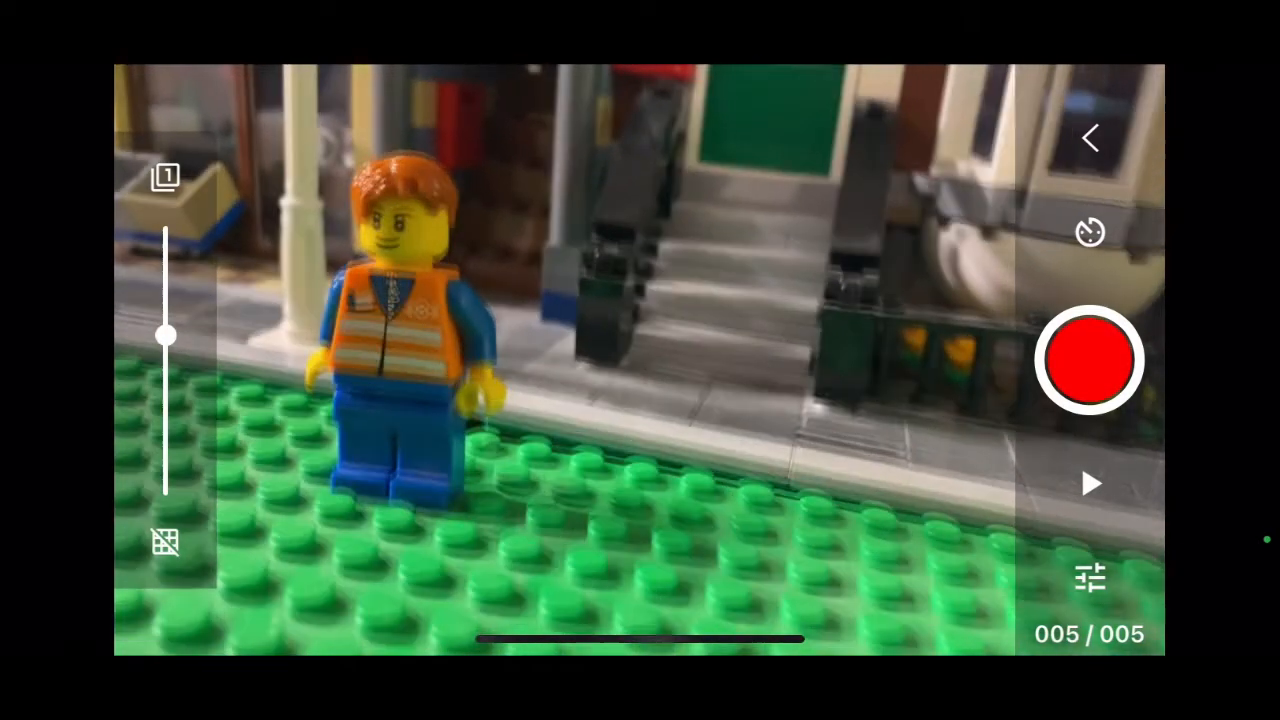
drag(165, 335, 165, 385)
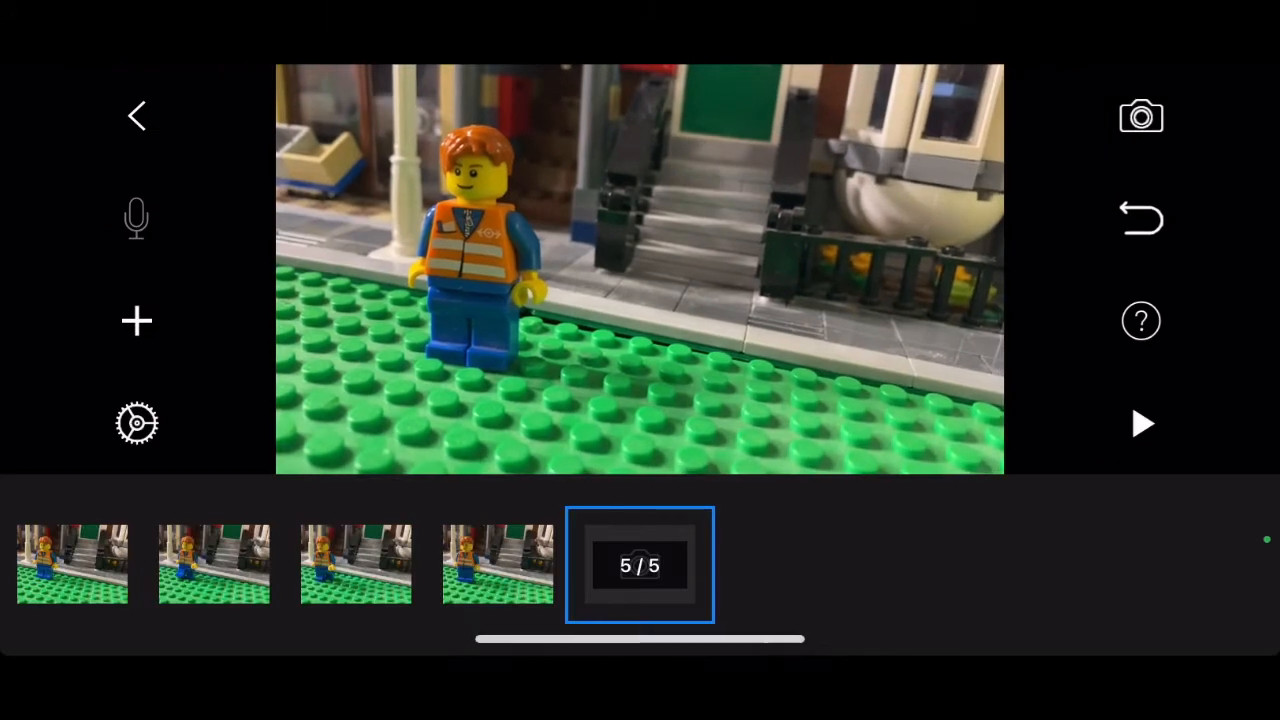
Play and stop the five-frame walking preview, then open the movie settings
click(1141, 423)
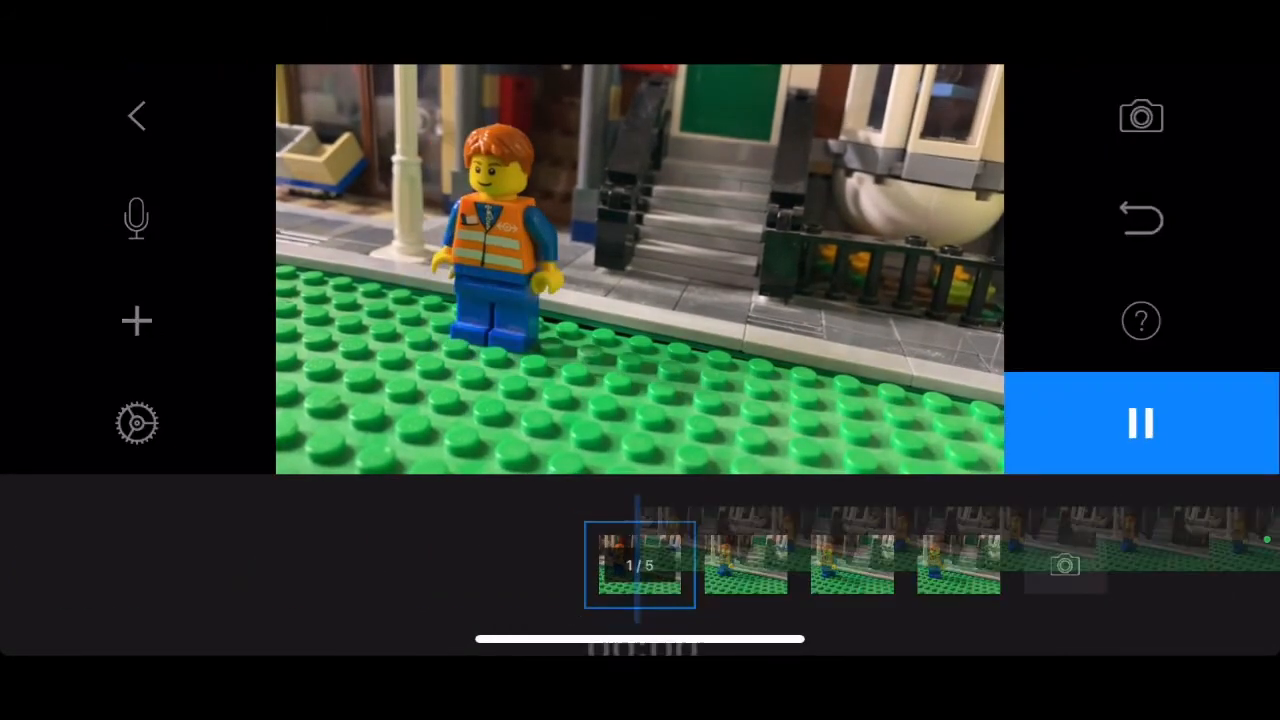
click(1140, 422)
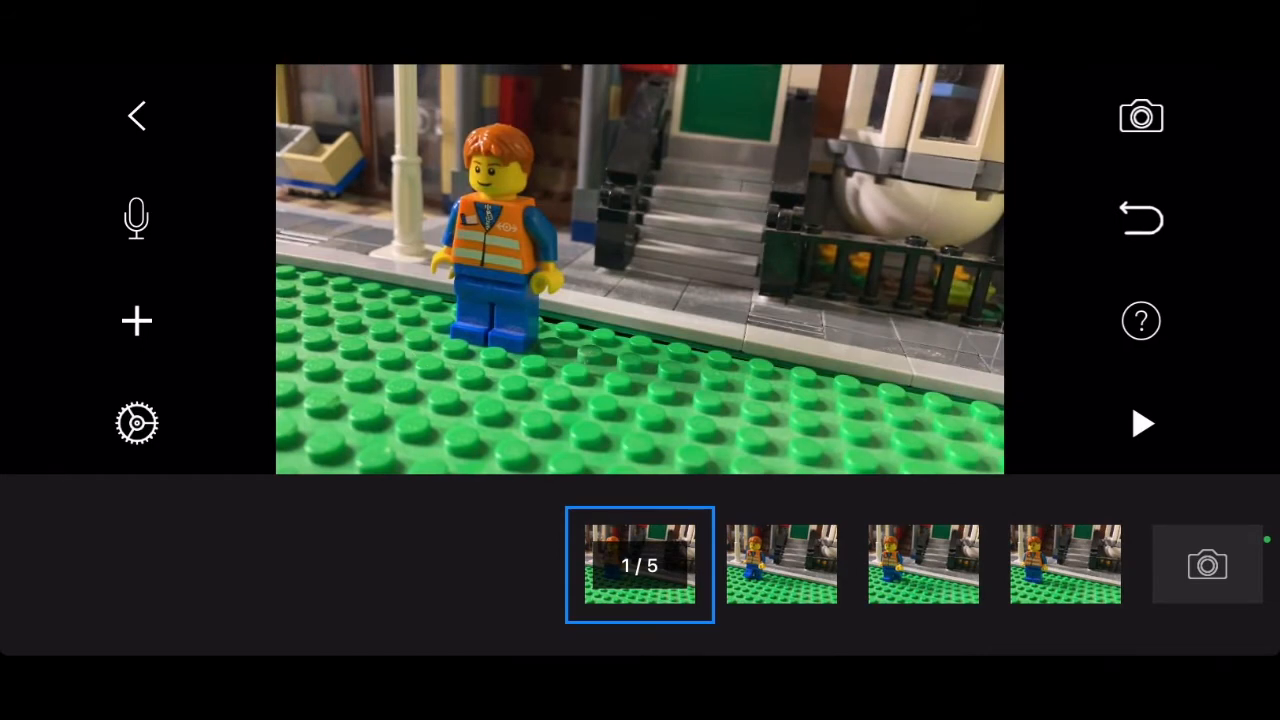
click(137, 422)
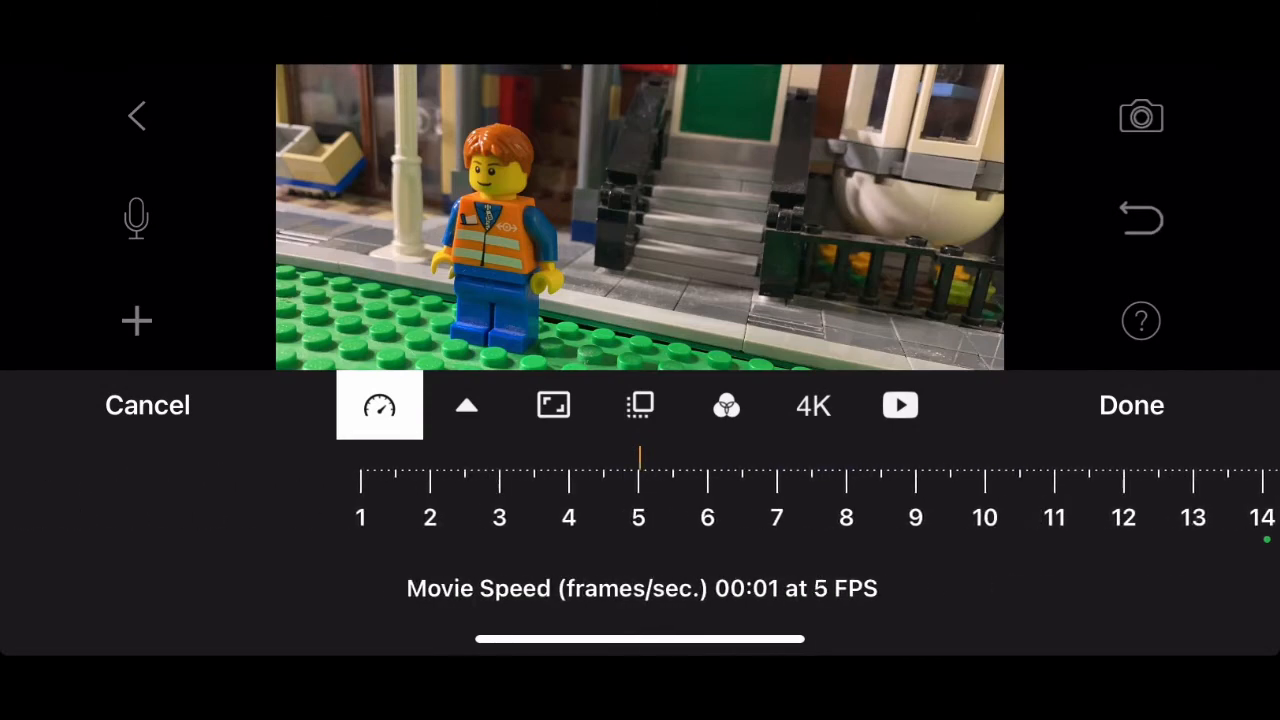
Review the Full HD quality option and apply the 5 FPS speed setting
click(813, 405)
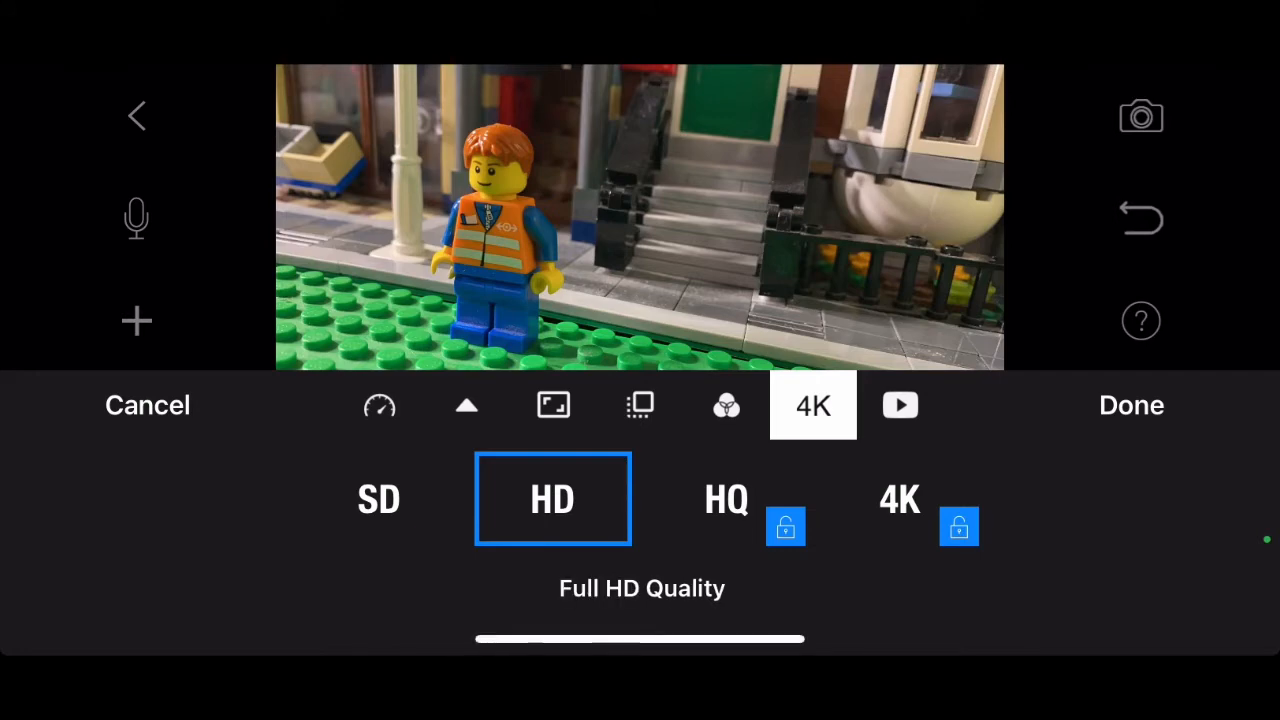
click(1131, 405)
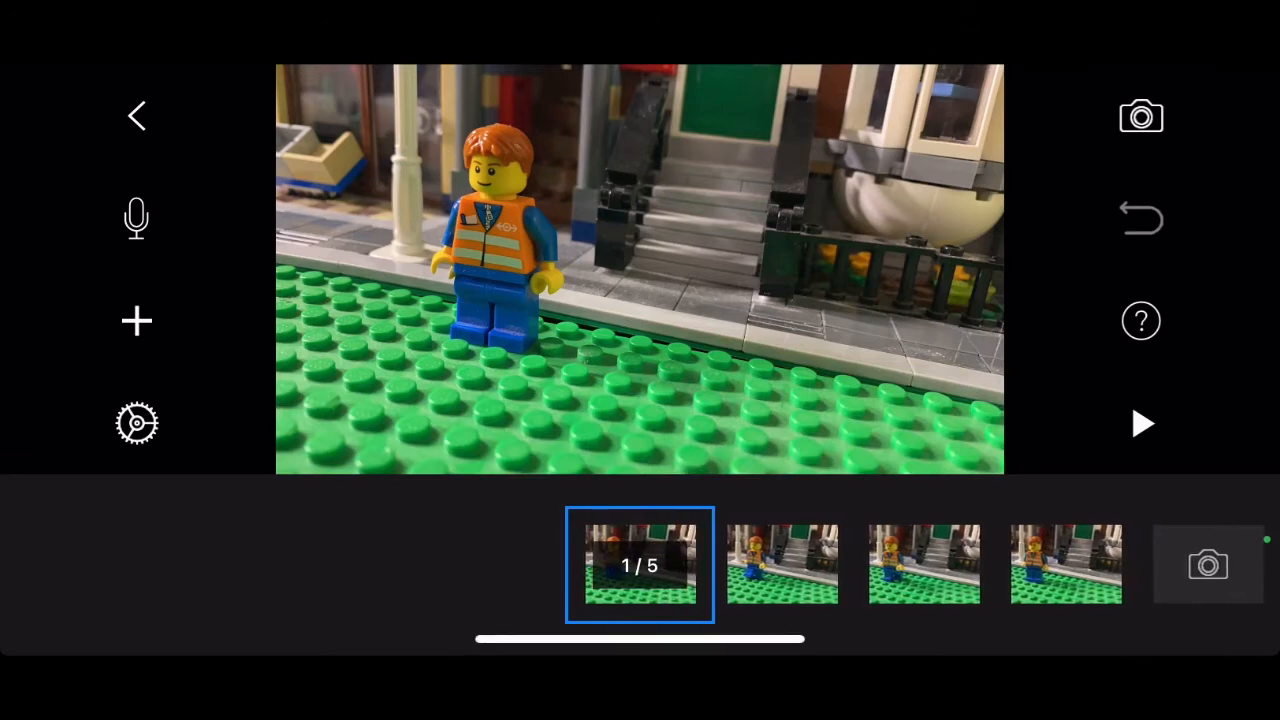
Record a short voice clip and attach it to frame 1
click(136, 219)
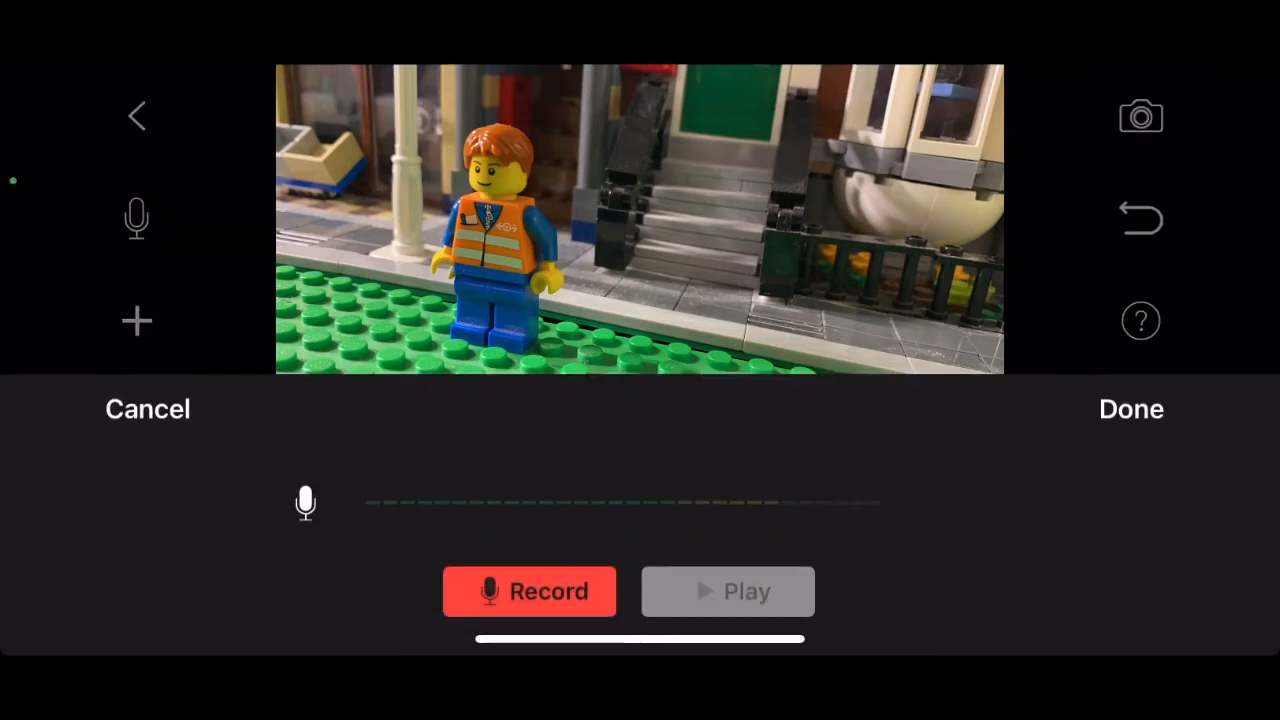
click(529, 590)
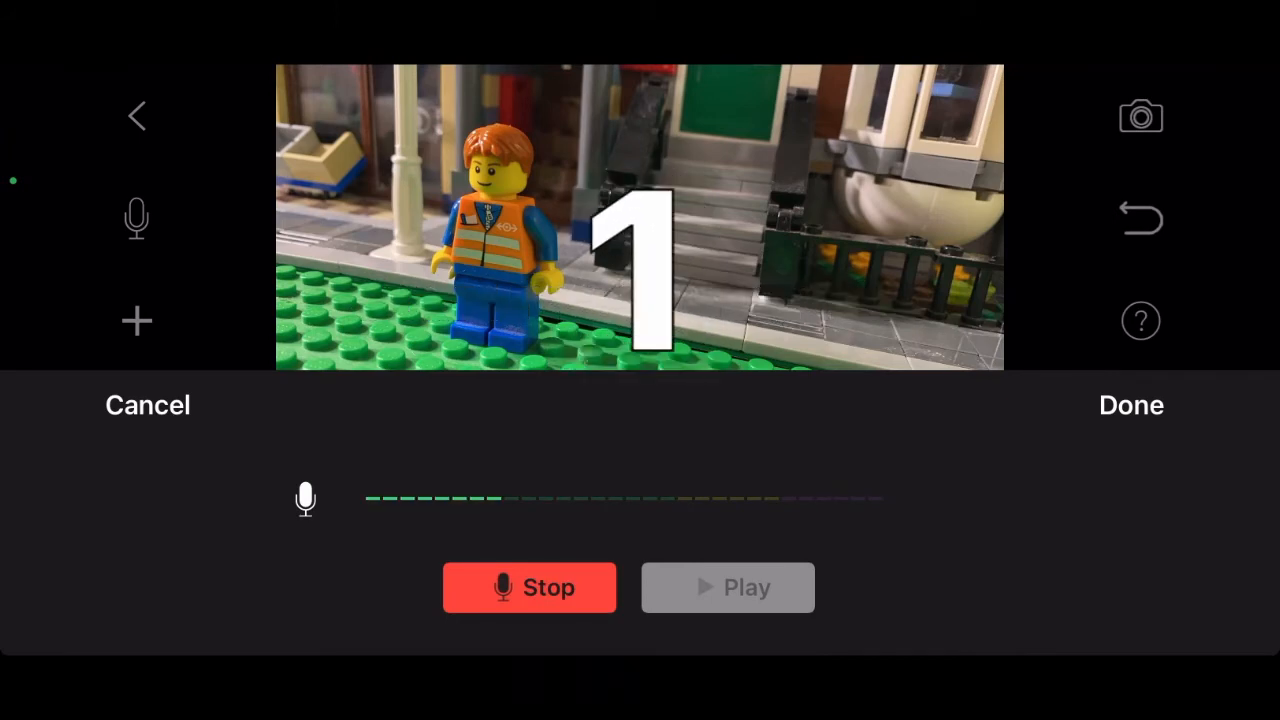
click(529, 587)
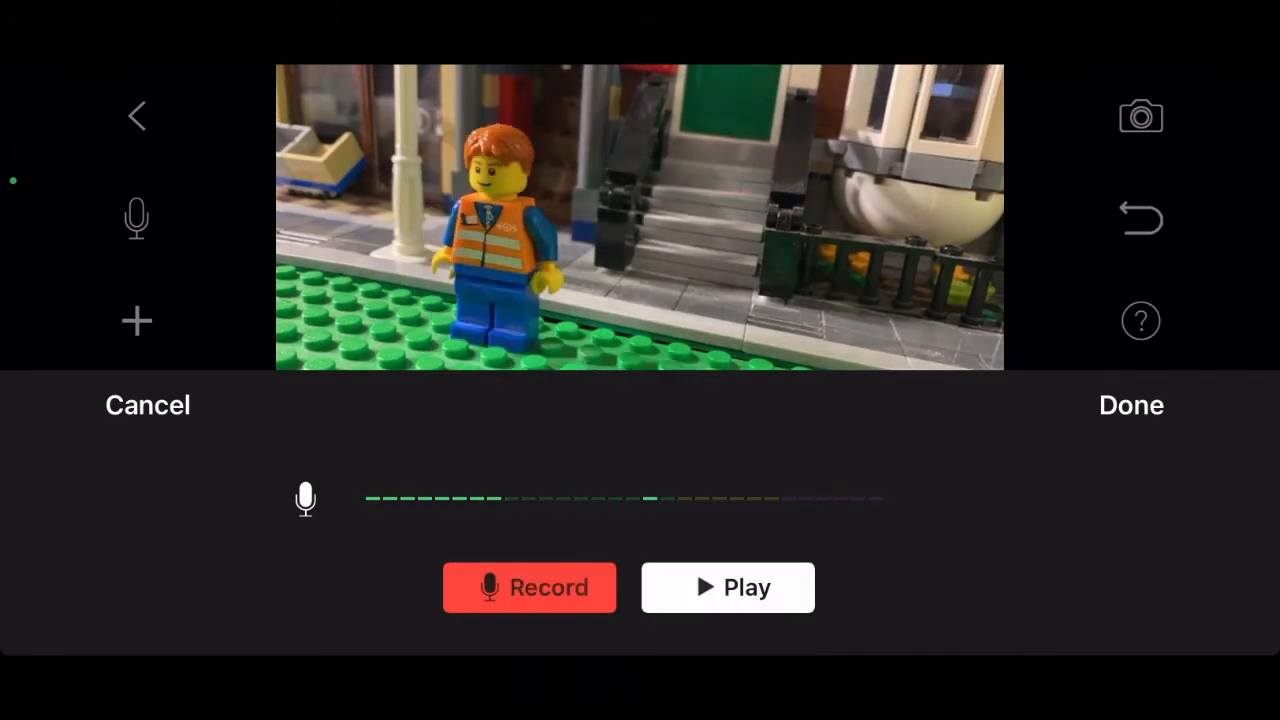
click(727, 587)
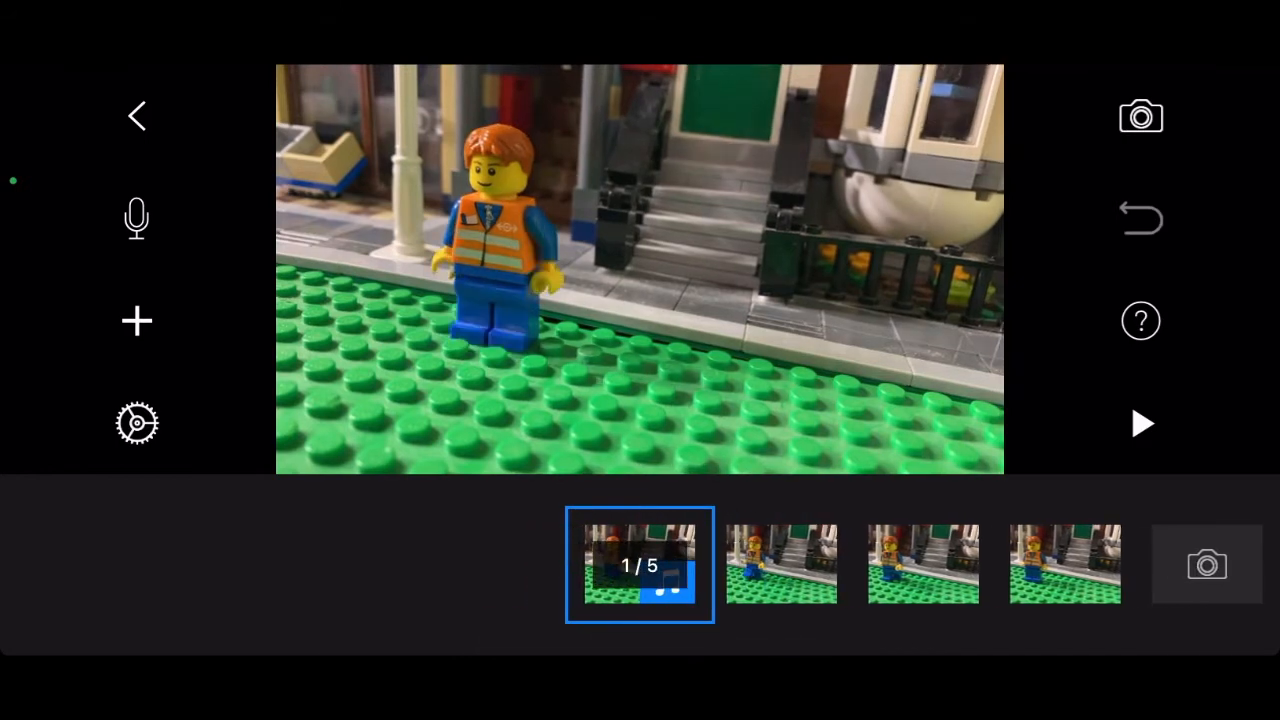
Lengthen the fade-in at the start of frame 1's voice clip and confirm
click(639, 564)
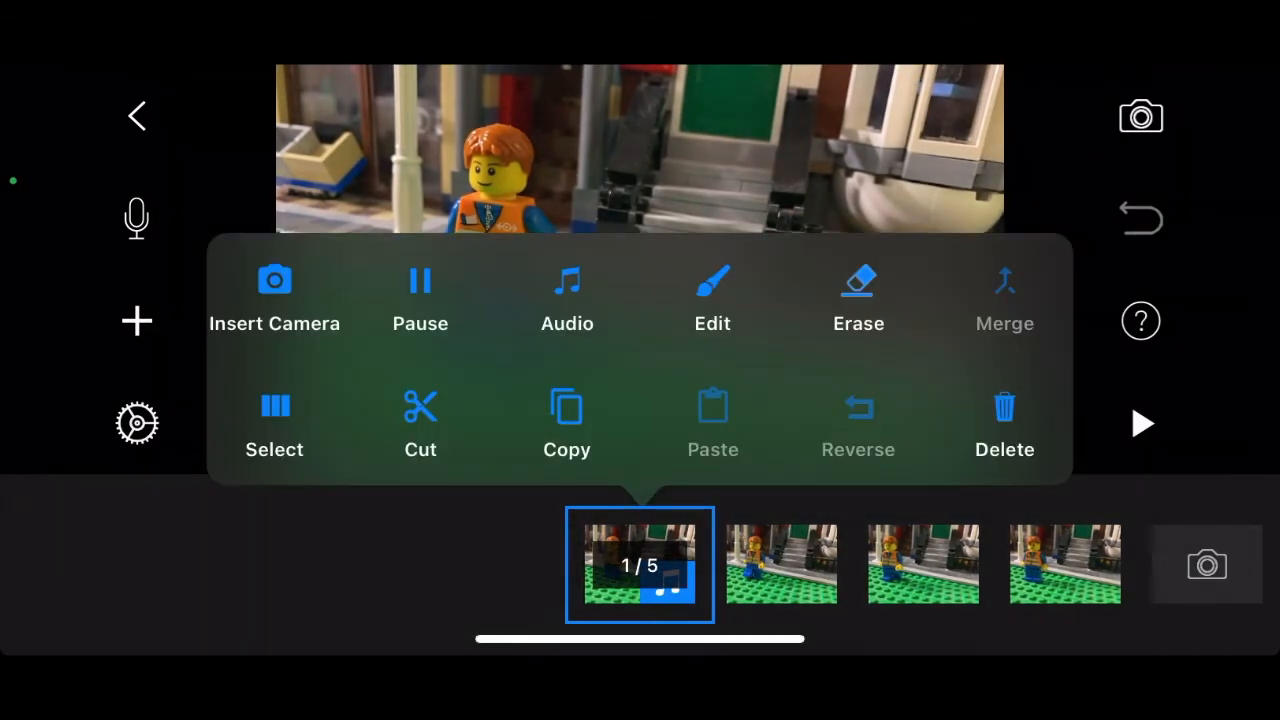
click(567, 295)
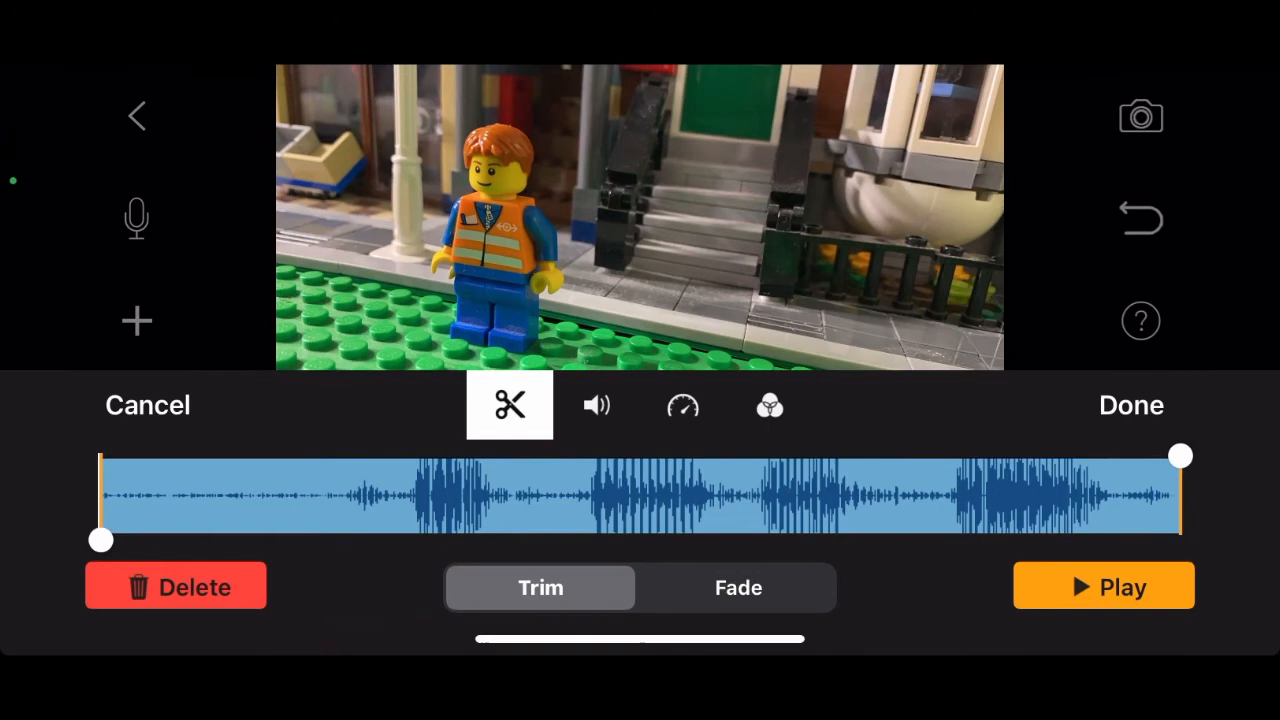
click(738, 587)
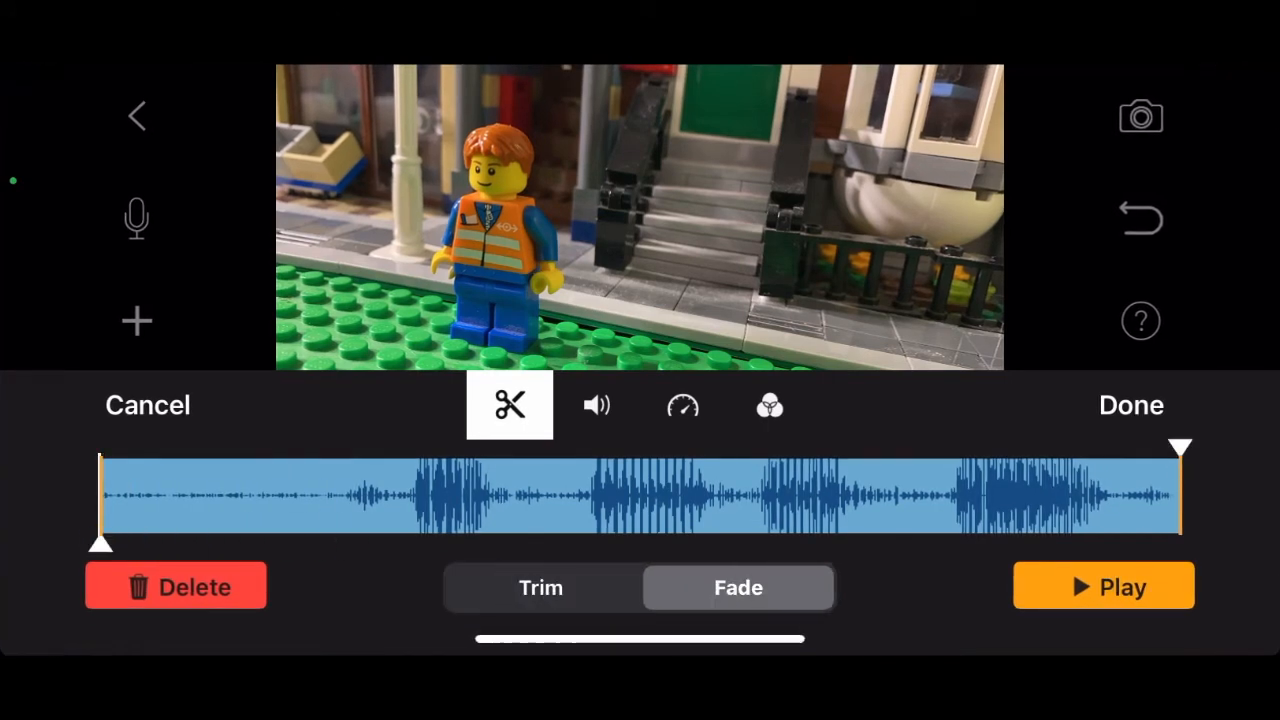
drag(100, 543, 335, 543)
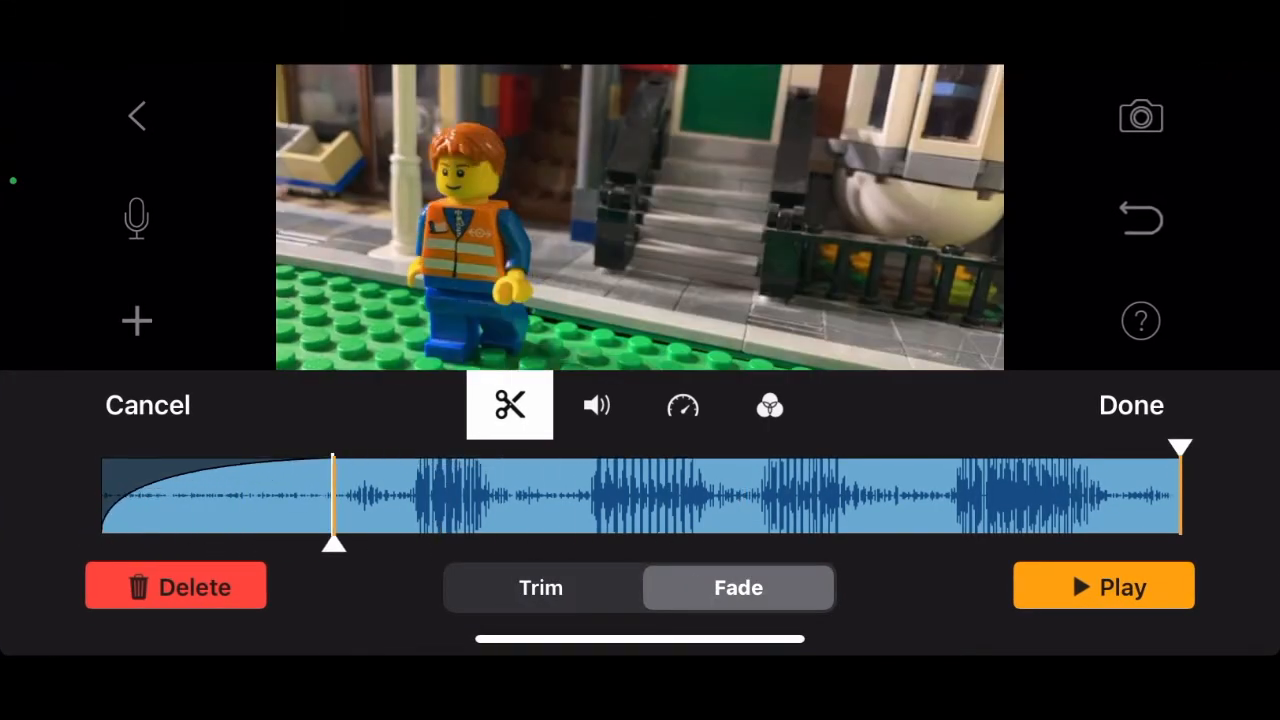
click(540, 587)
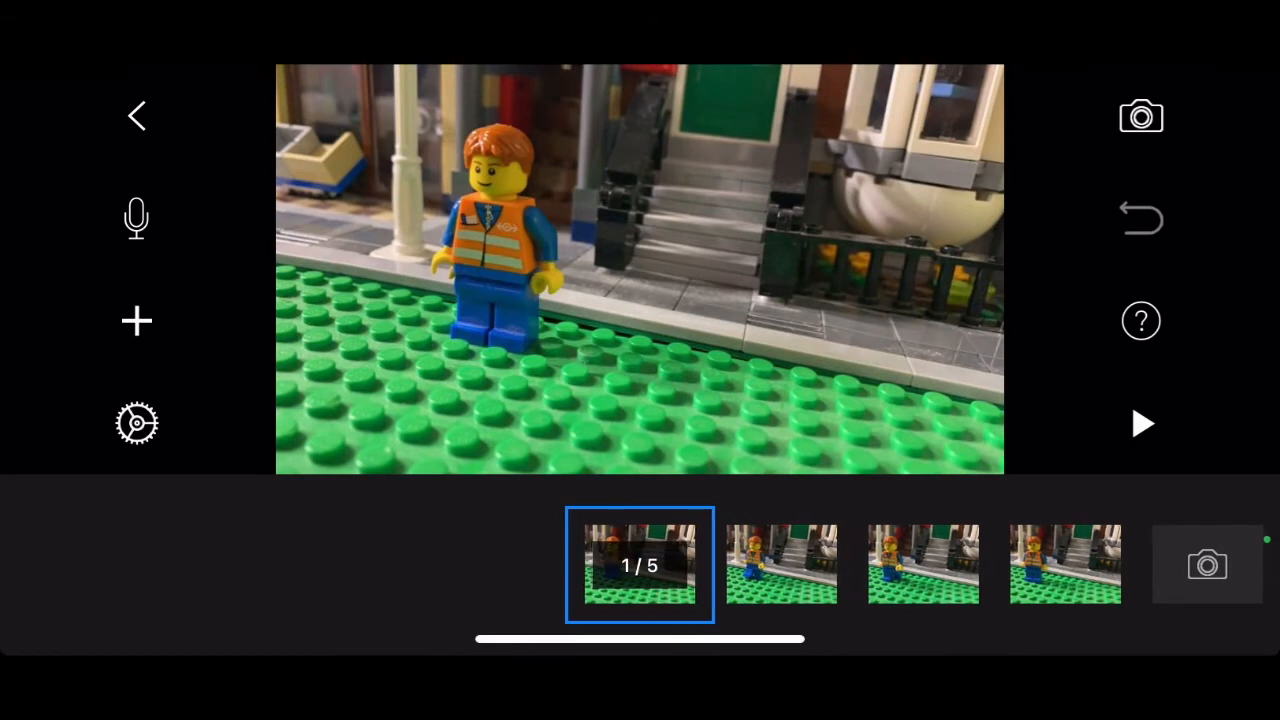
click(136, 321)
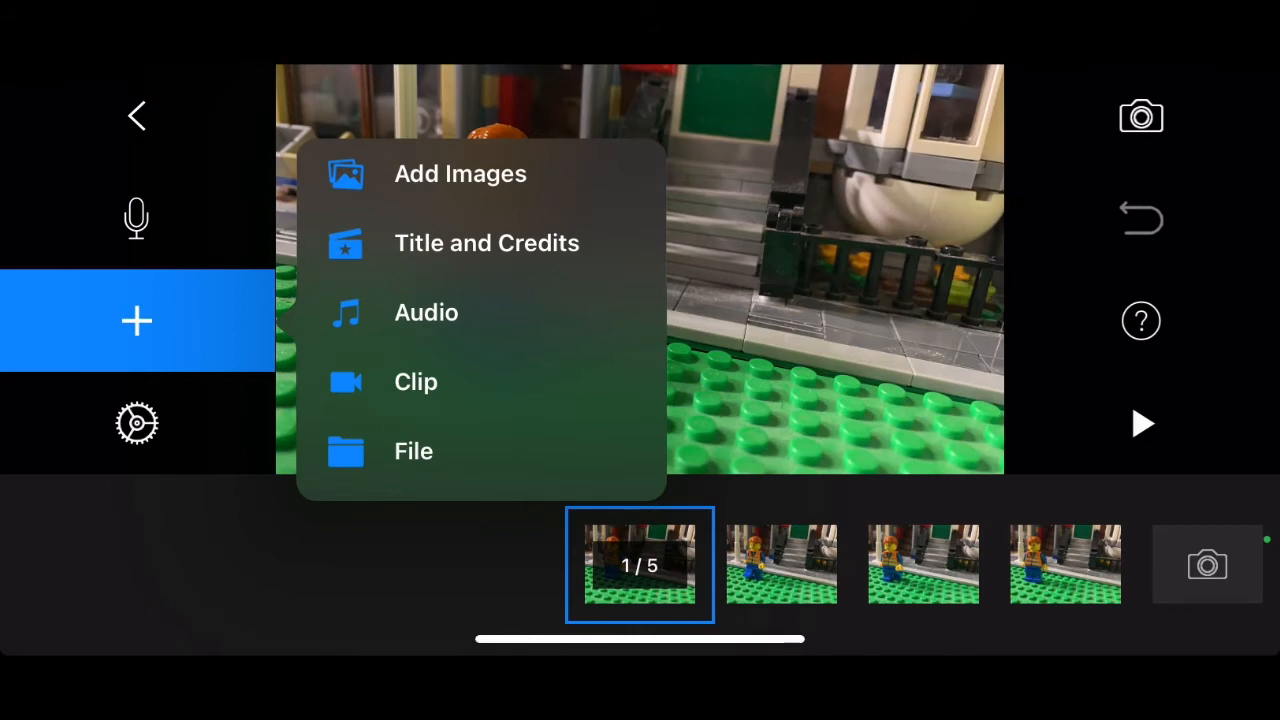
click(1141, 423)
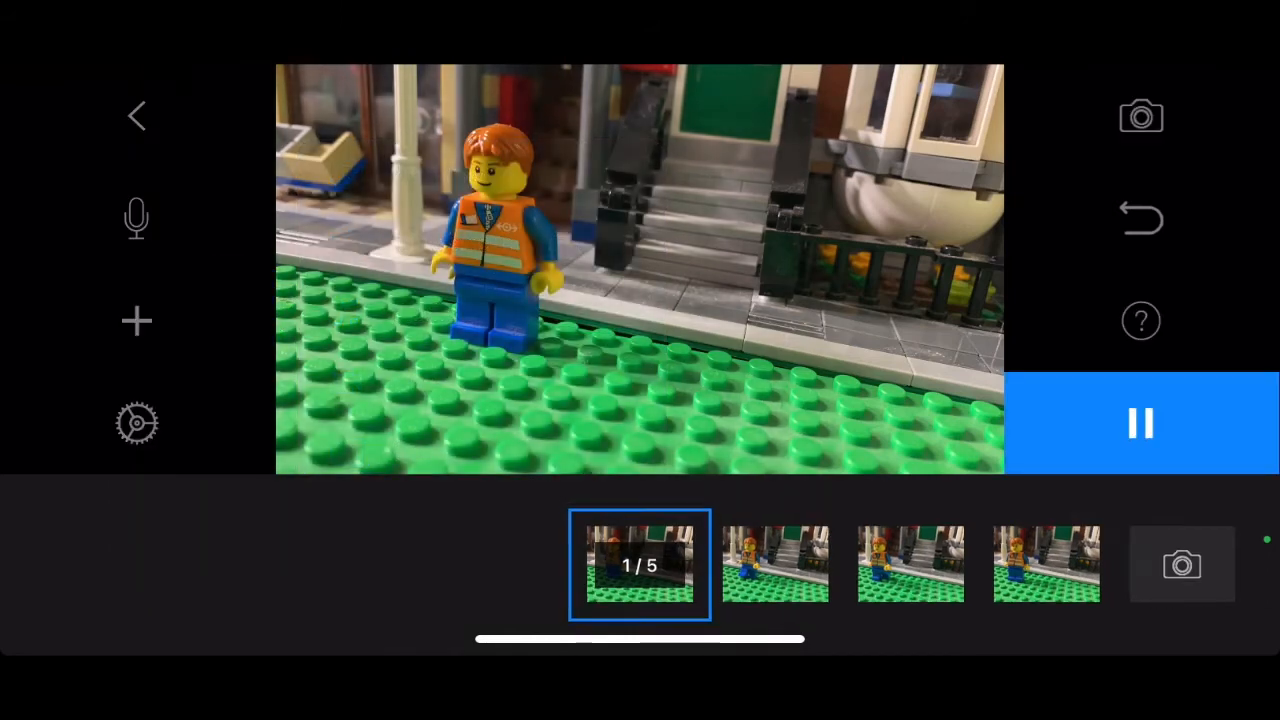
click(1141, 421)
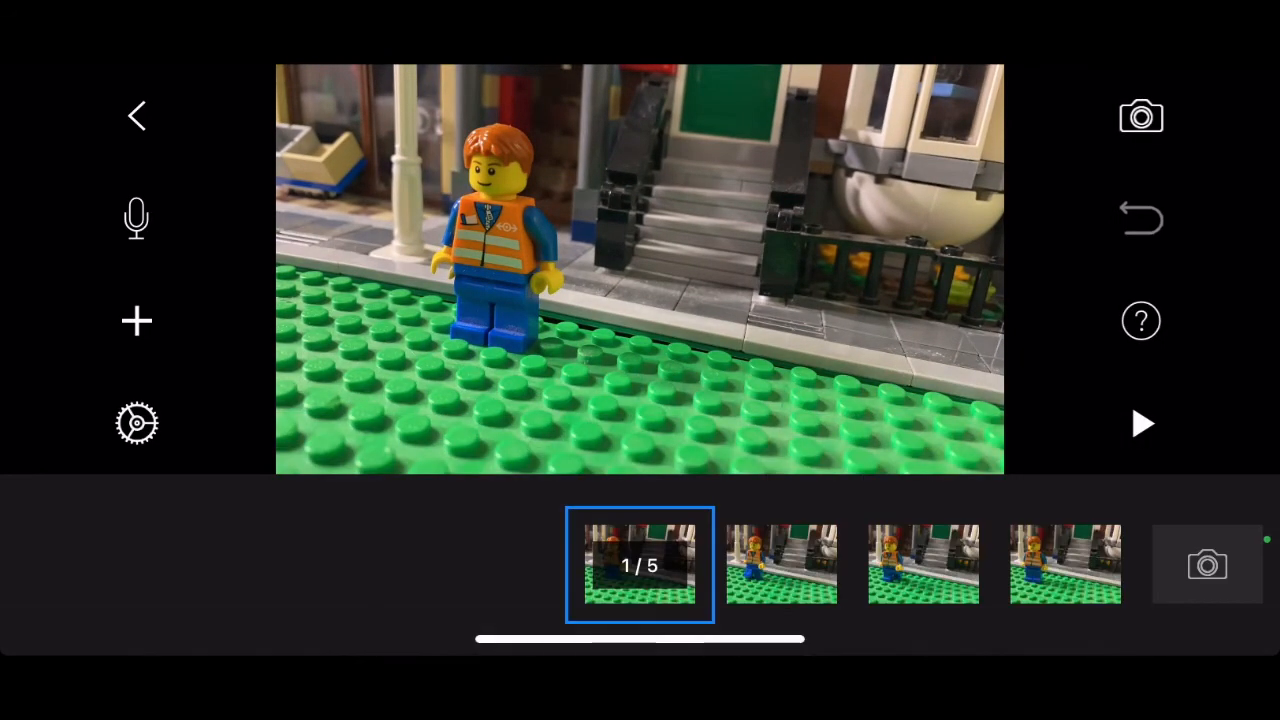
click(136, 115)
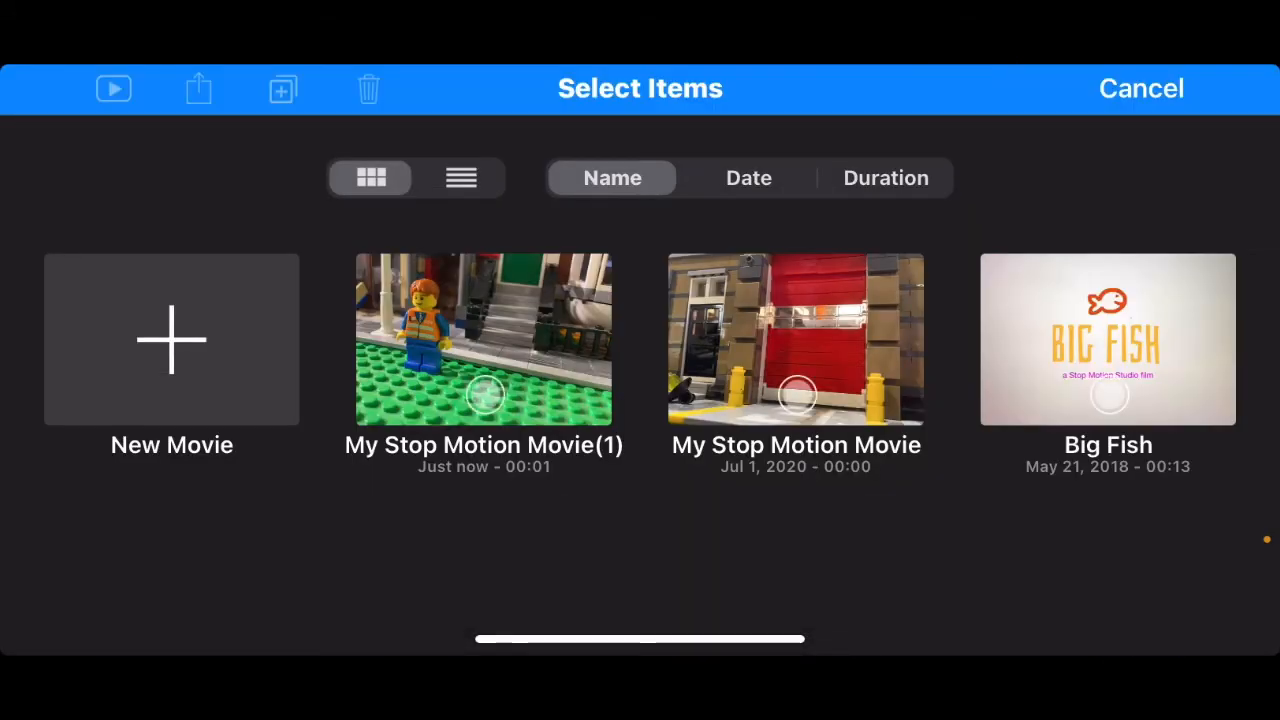
Export My Stop Motion Movie(1) with Save Video, reopen it, and show the add-media options
click(198, 88)
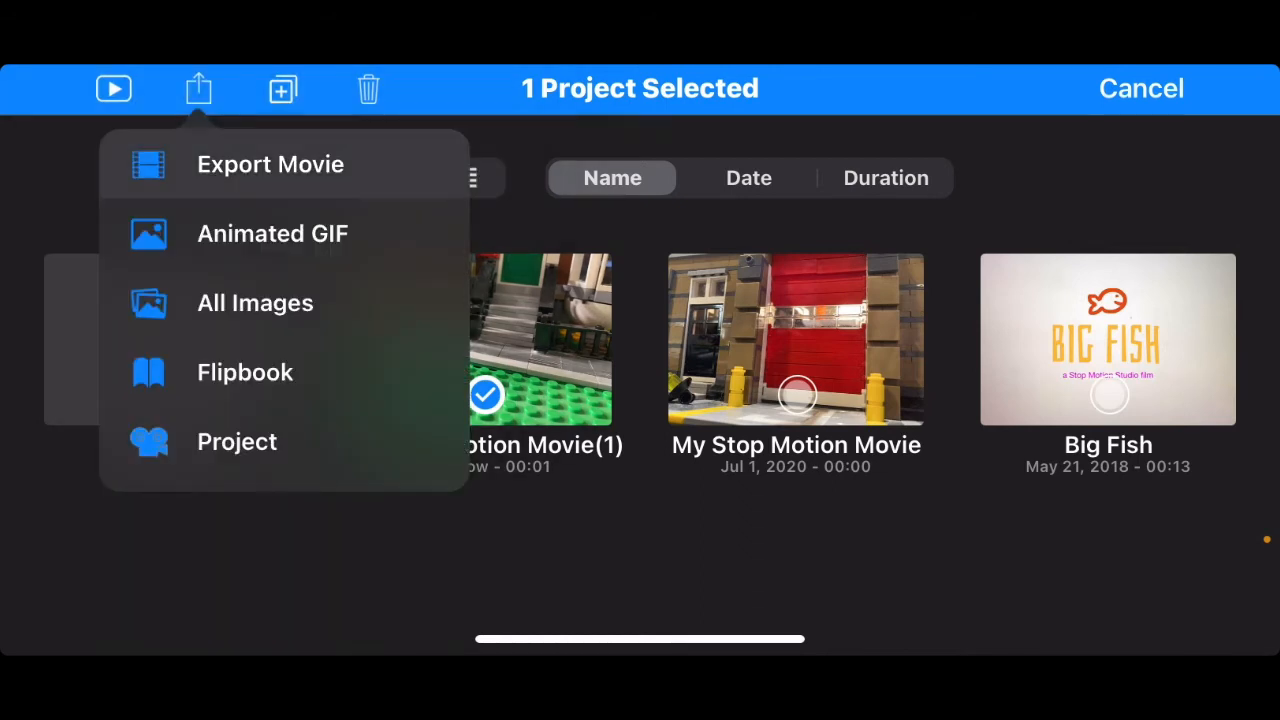
click(270, 164)
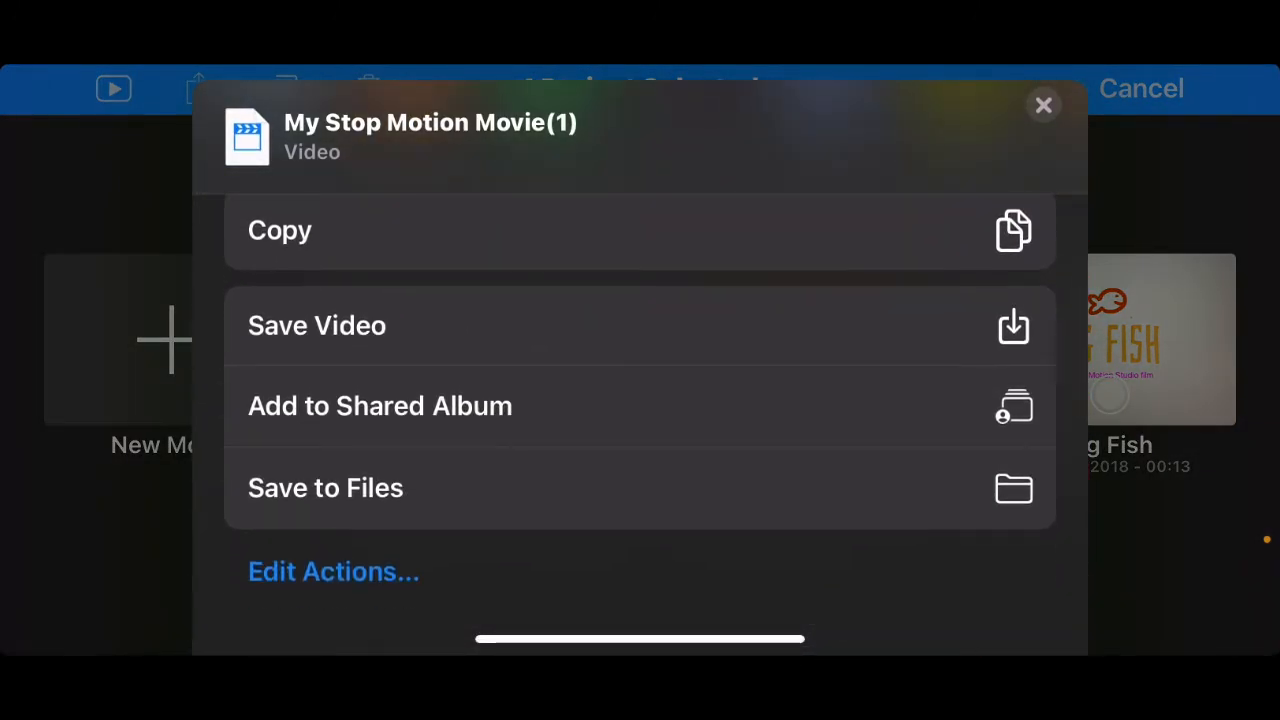
click(1043, 106)
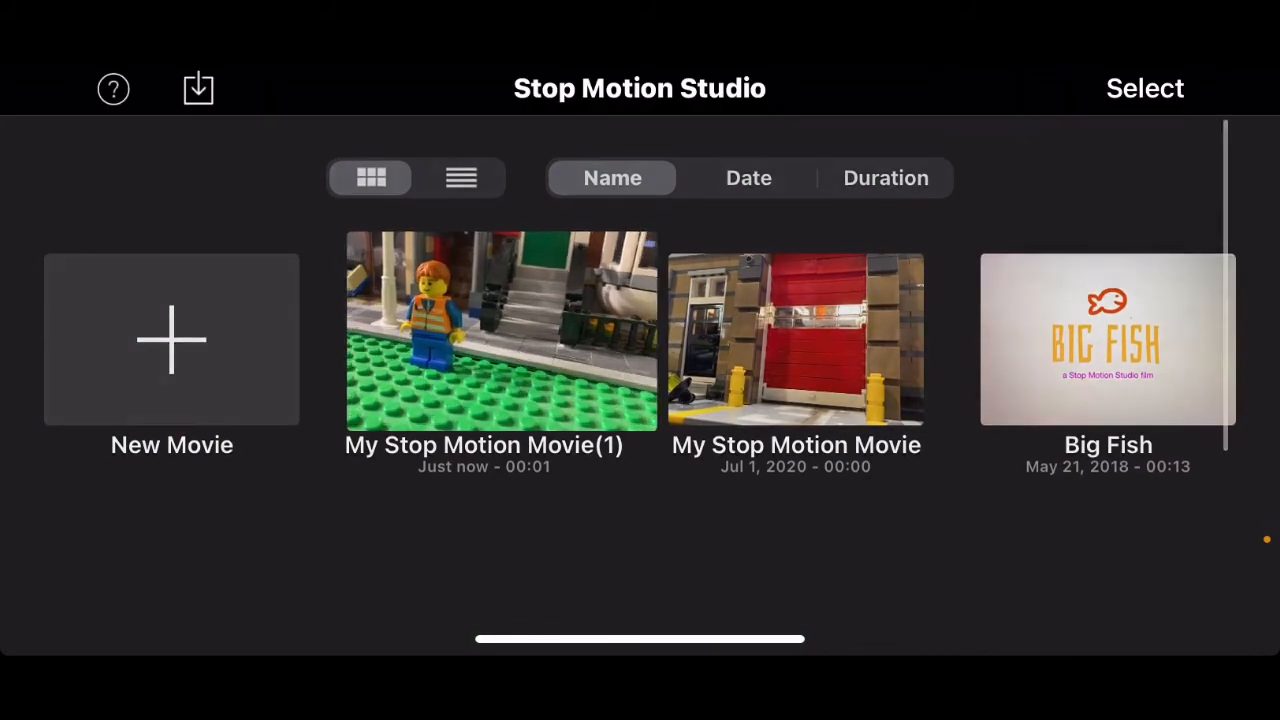
click(500, 332)
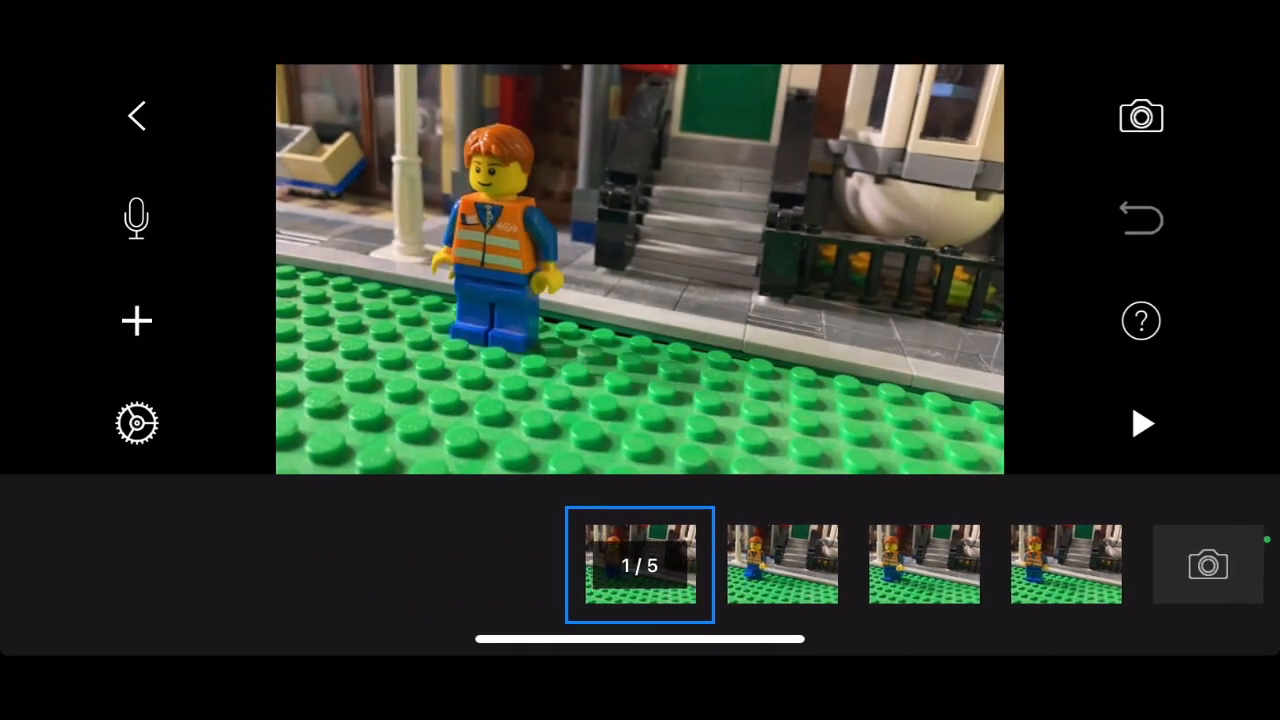
click(137, 321)
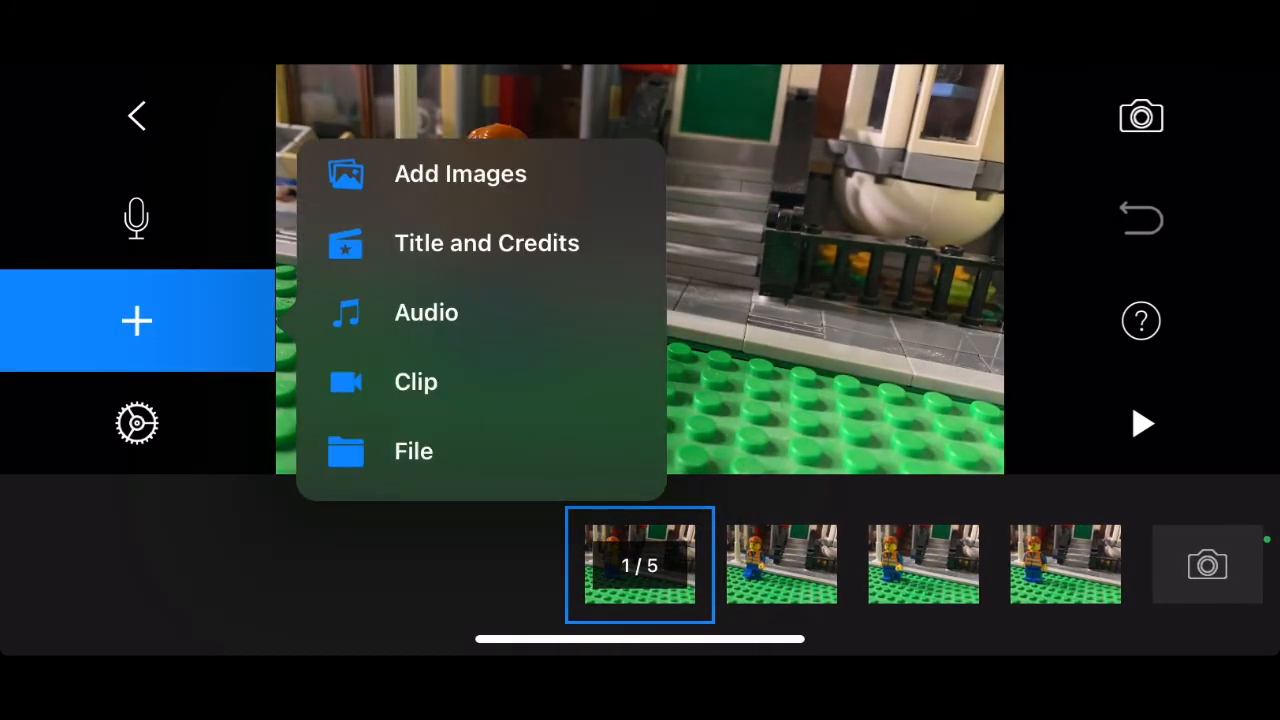